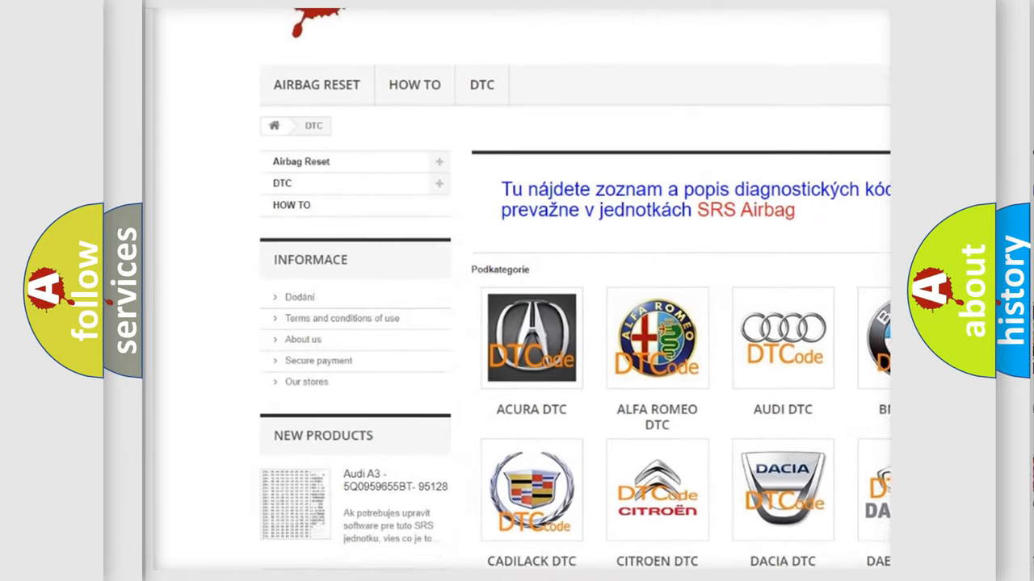
{"action": "scroll", "scroll_direction": "down", "scroll_amount": 3}
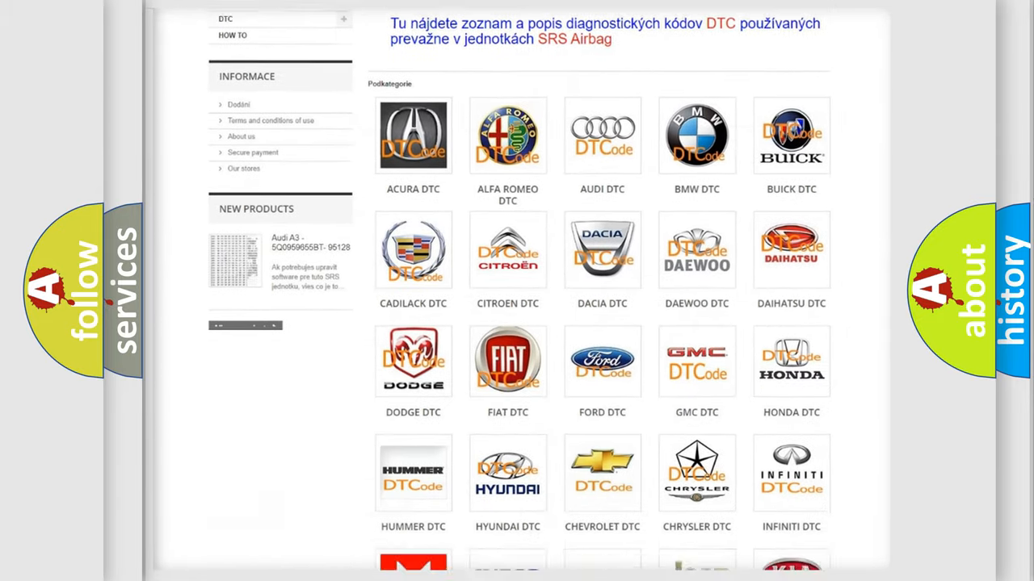
{"action": "scroll", "scroll_direction": "down", "scroll_amount": 3}
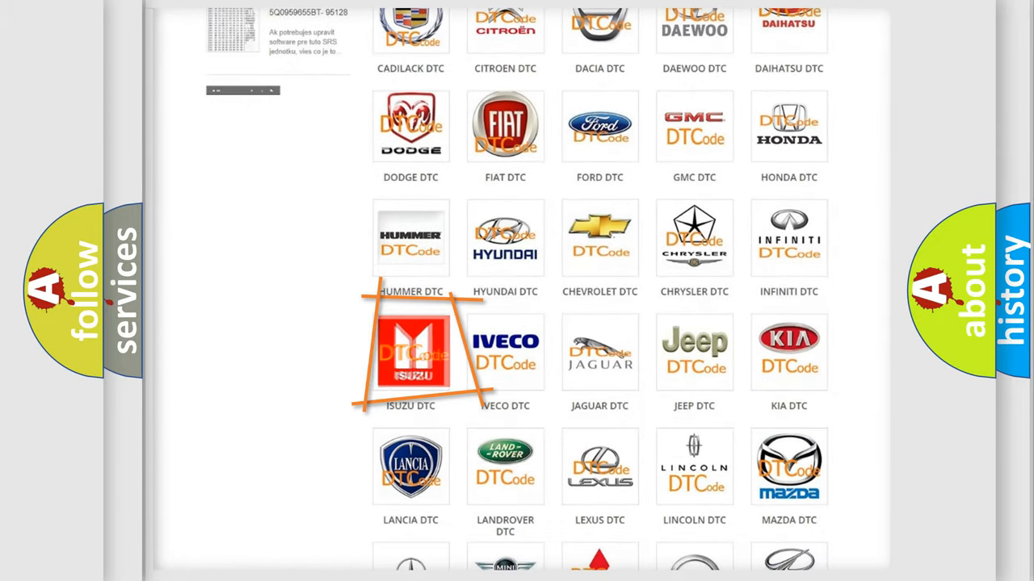